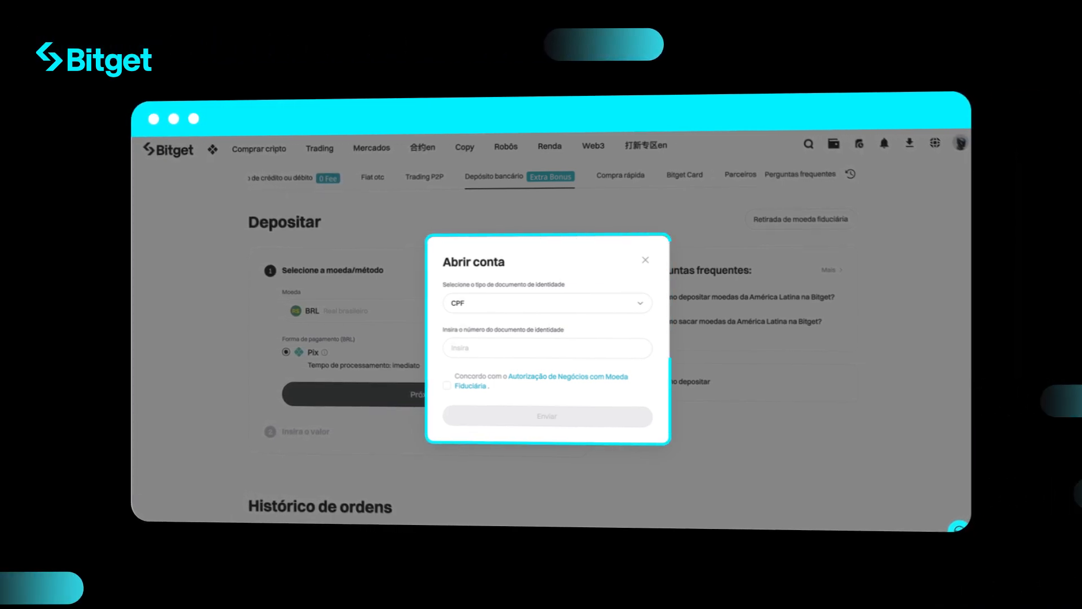
- Submit the CPF account-opening details and acknowledge the pending account notice
left_click(546, 416)
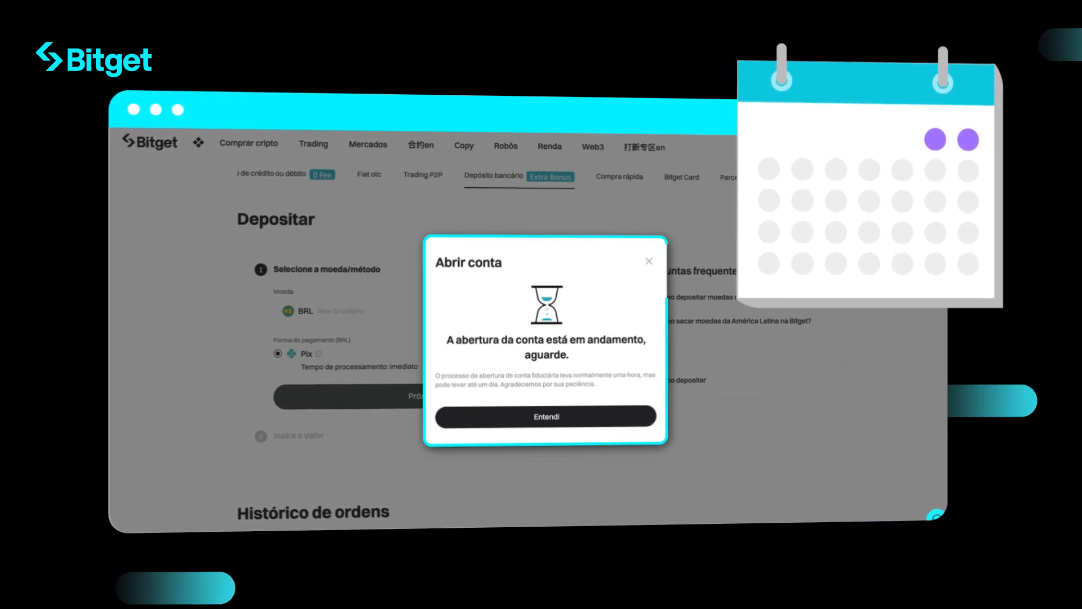
left_click(545, 416)
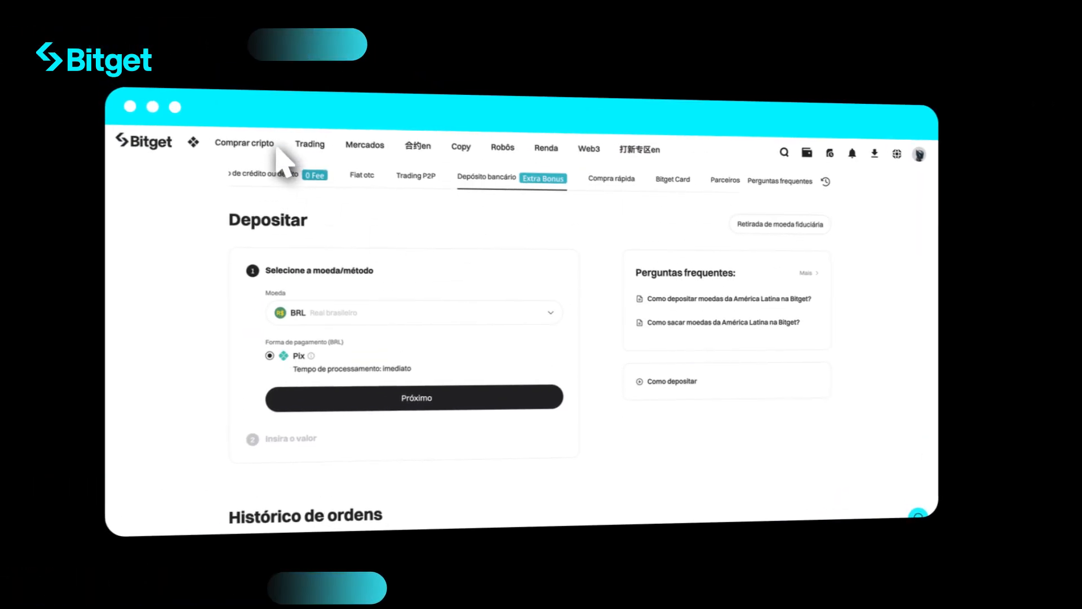
- Choose Depósito bancário under Comprar cripto to reach BRL-to-USDT Cash conversion
left_click(243, 142)
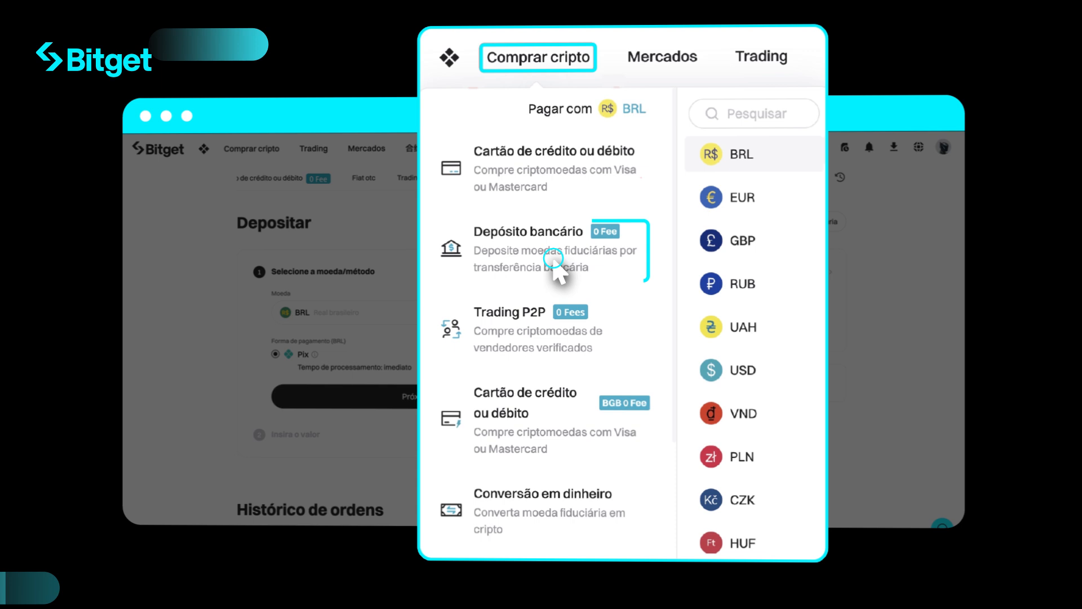
left_click(529, 249)
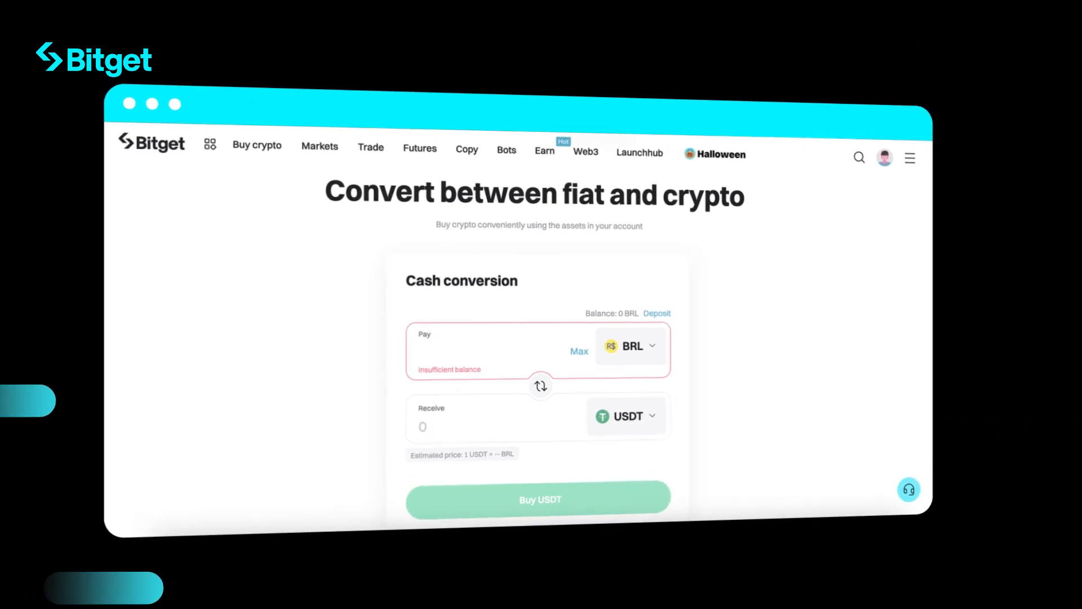
- Enter 100 in Pay and fill Receive to reach the 20 USDT for 114.65 BRL confirmation
type("100")
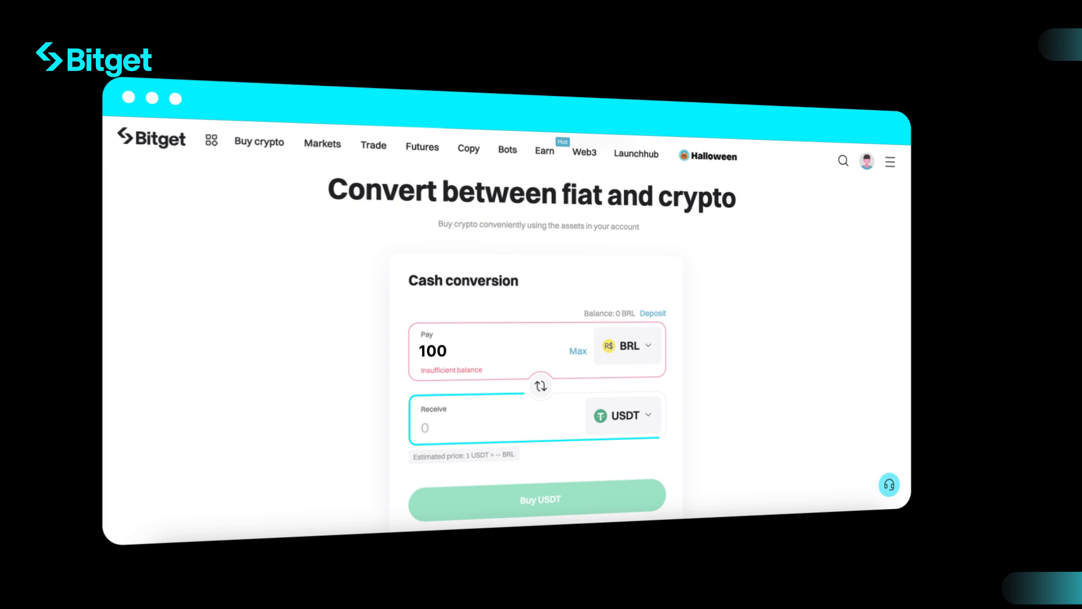
left_click(538, 499)
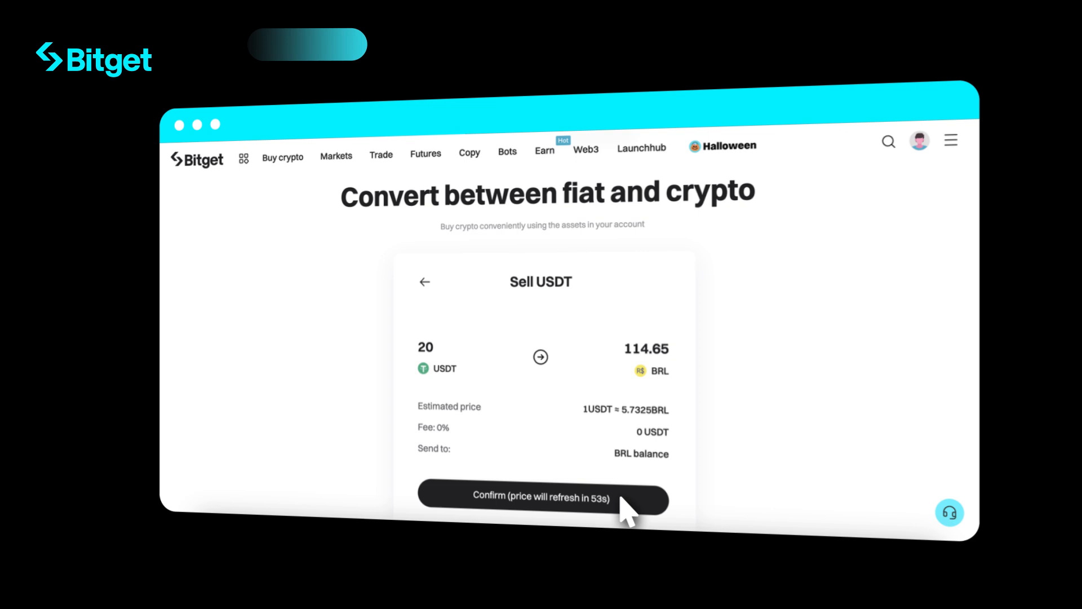
- Confirm the Sell USDT order at the quoted price
left_click(541, 497)
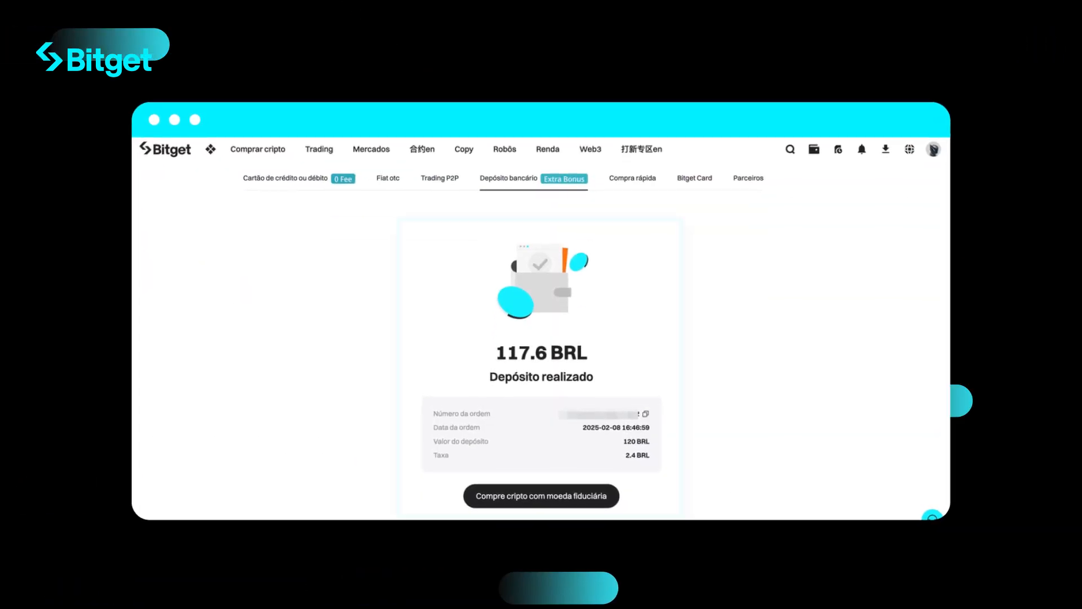